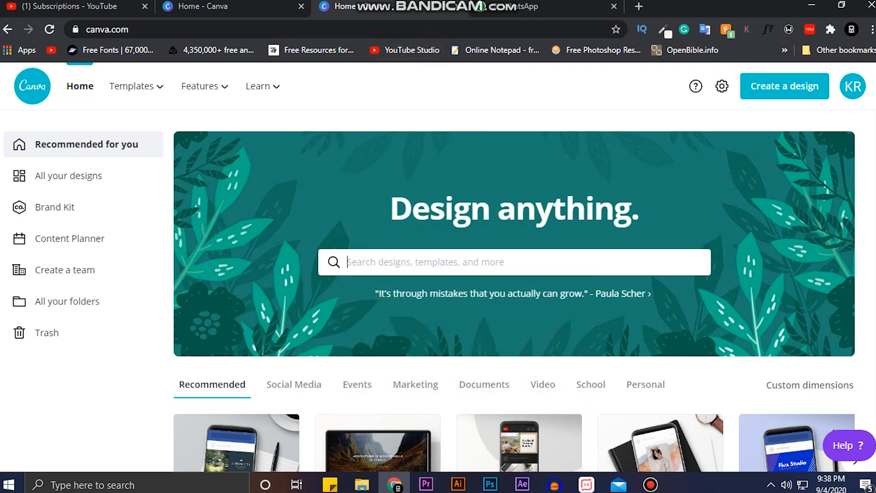
mouse_move(602, 13)
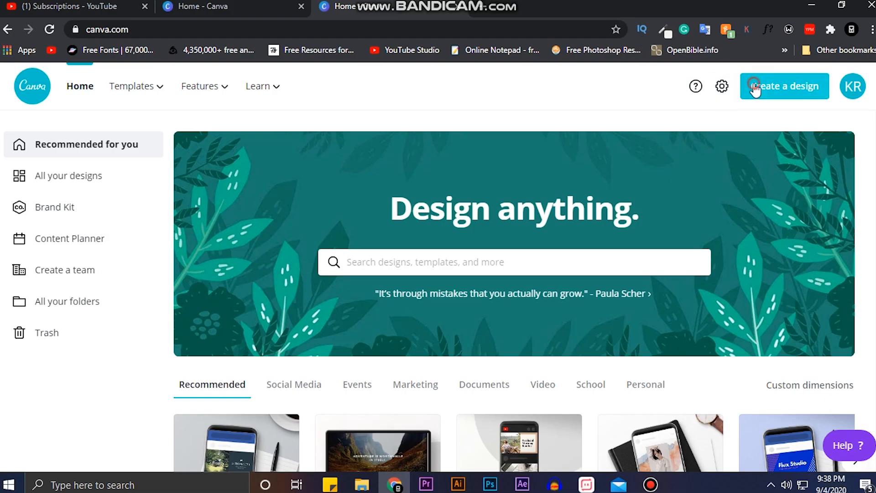
Create a new design in the Facebook Ad size.
left_click(784, 86)
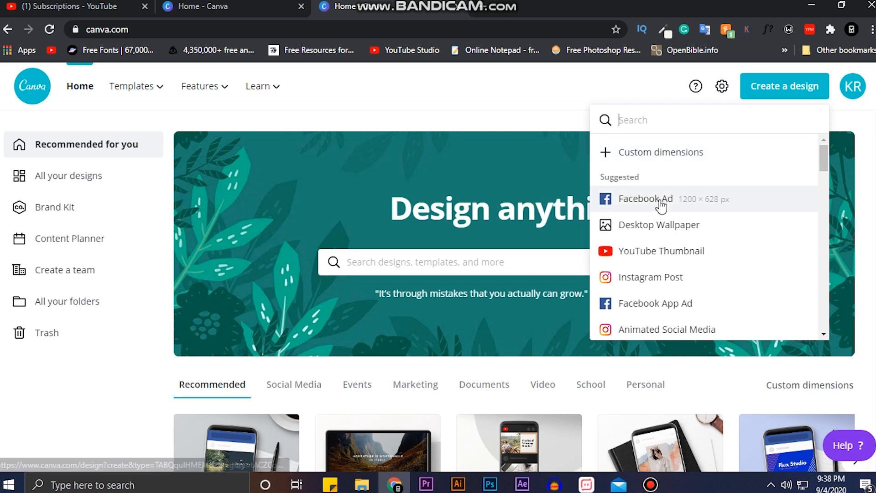
left_click(659, 199)
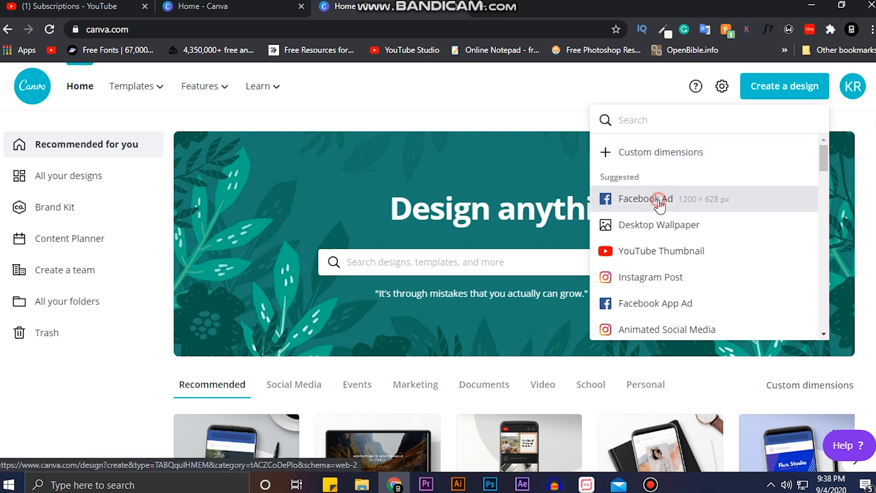
left_click(646, 199)
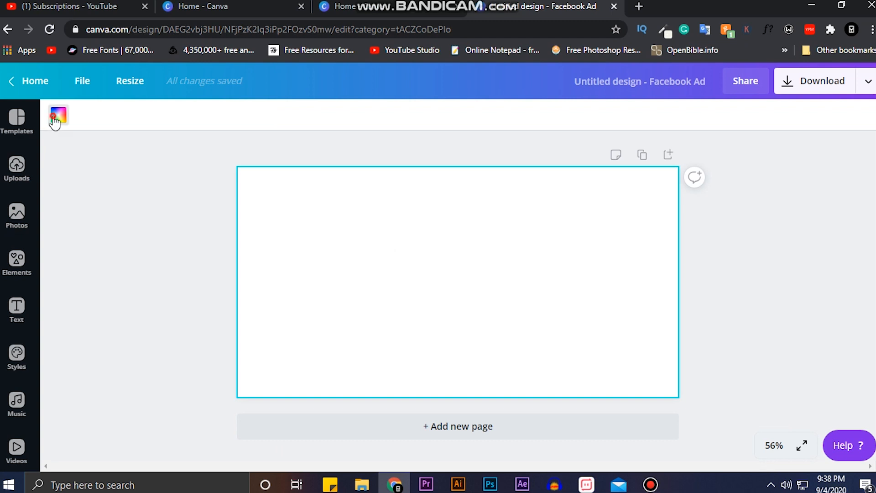
Fill the blank ad page with a custom blue background colour.
left_click(58, 116)
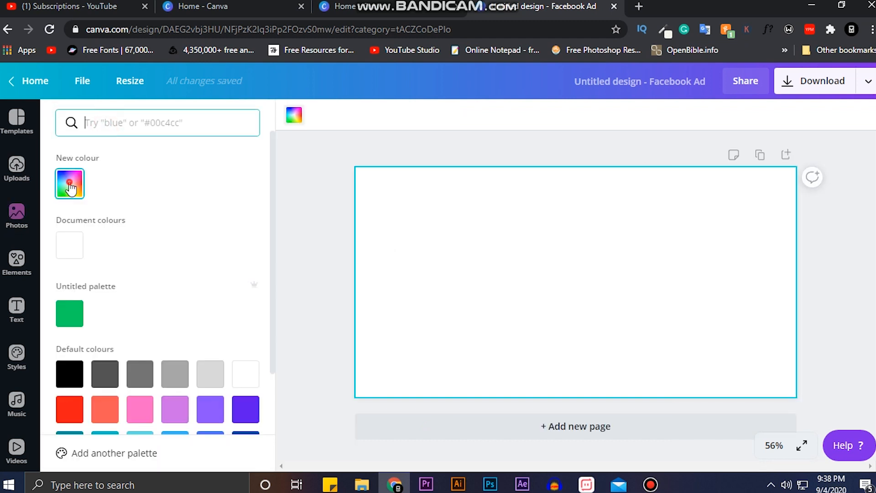
left_click(69, 183)
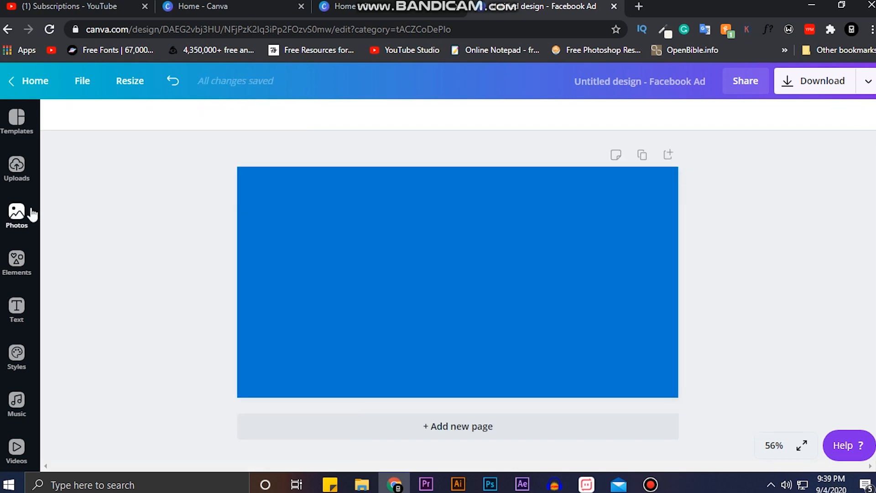
Find a stock photo of red sneakers by searching 'shoe' and centre it on the page.
left_click(16, 218)
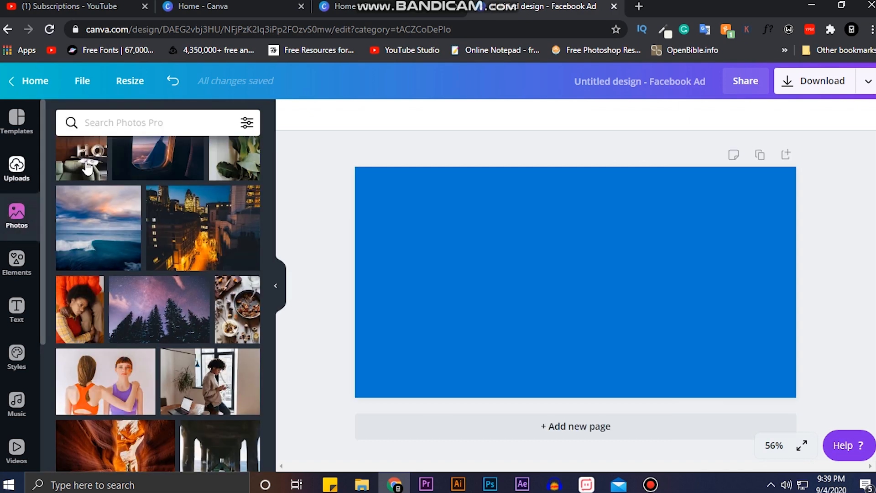
type("shoe")
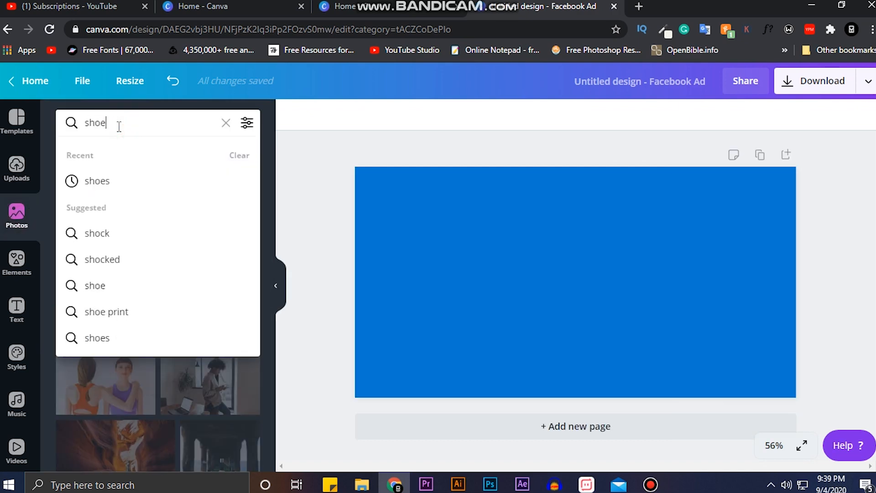
left_click(96, 181)
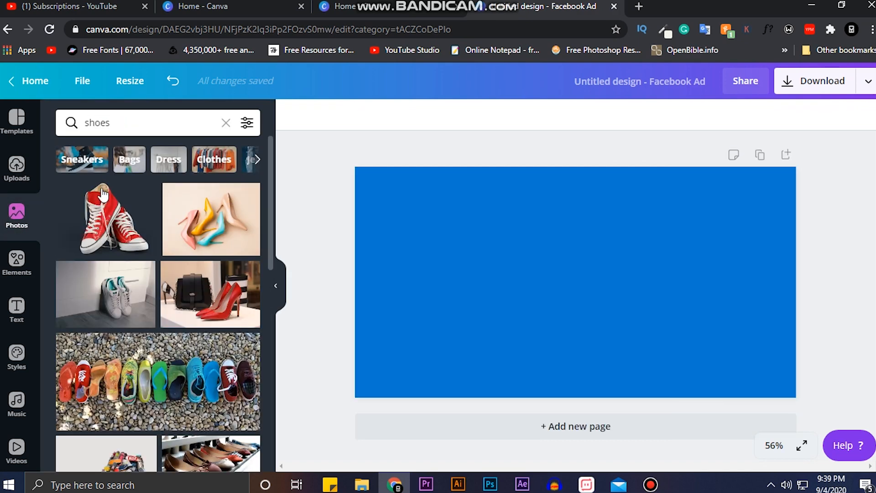
left_click(105, 218)
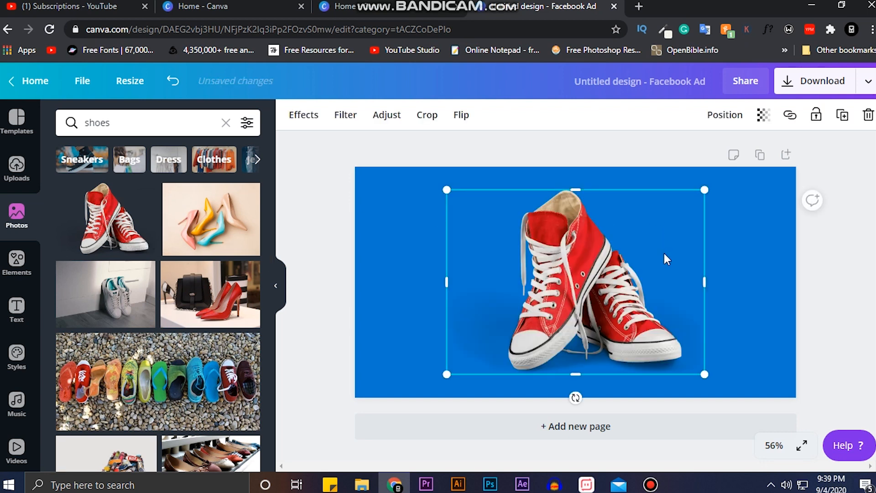
left_click_drag(705, 282, 695, 282)
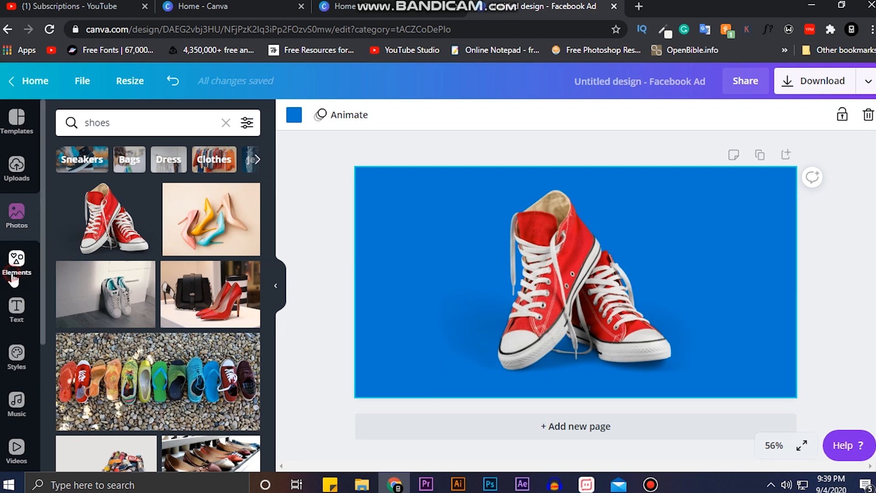
Add a triangle shape from the 'shapes' elements and stretch it diagonally over the upper right.
left_click(139, 122)
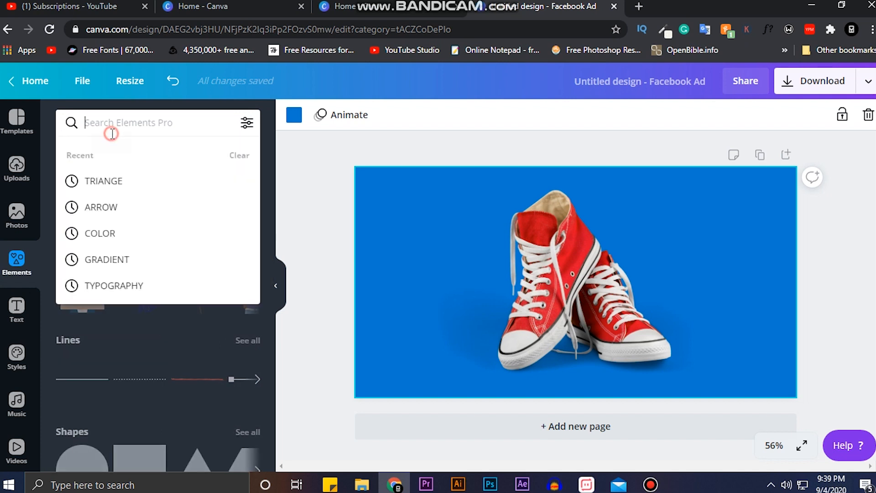
type("shapes")
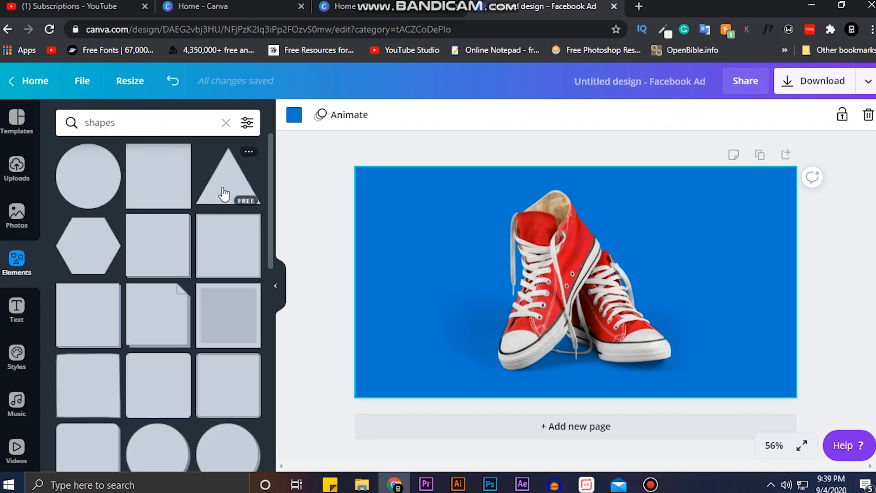
left_click(228, 175)
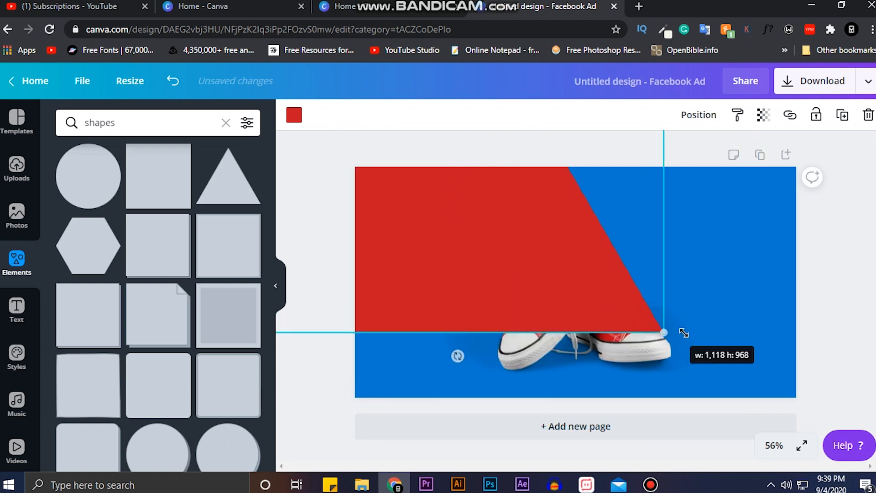
left_click_drag(662, 333, 737, 397)
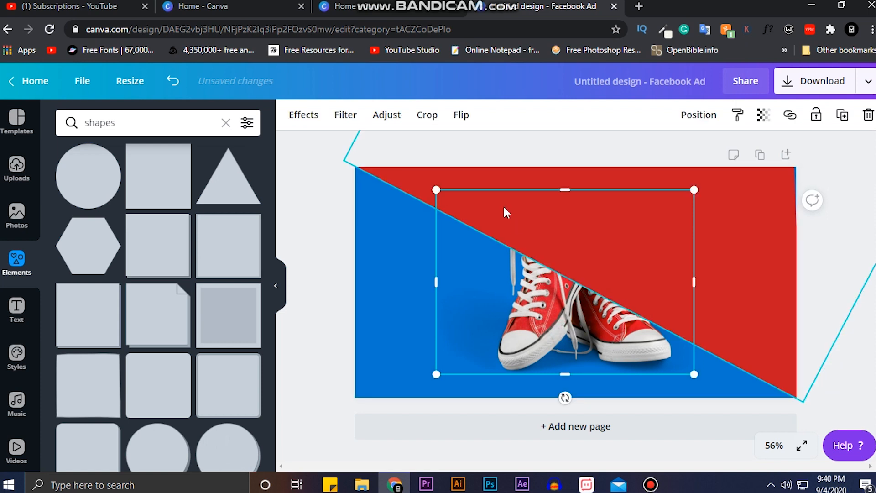
Recolour the diagonal triangle to a lighter, softer coral red.
left_click(698, 115)
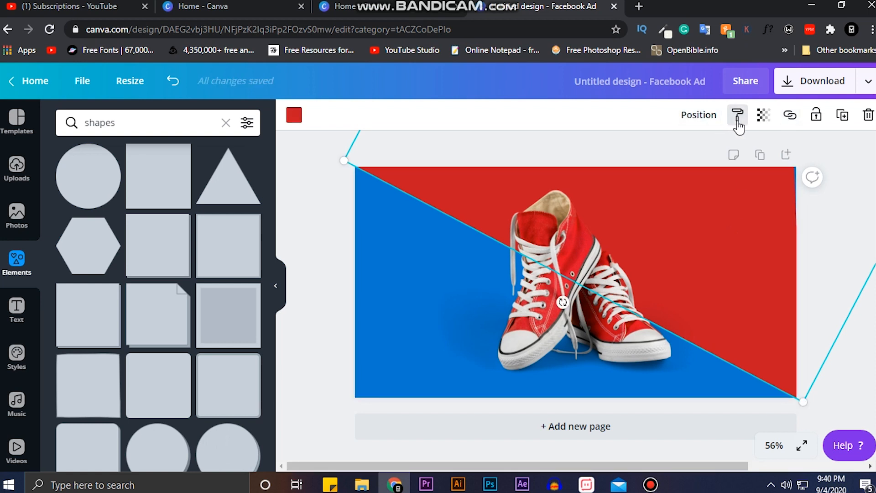
mouse_move(816, 116)
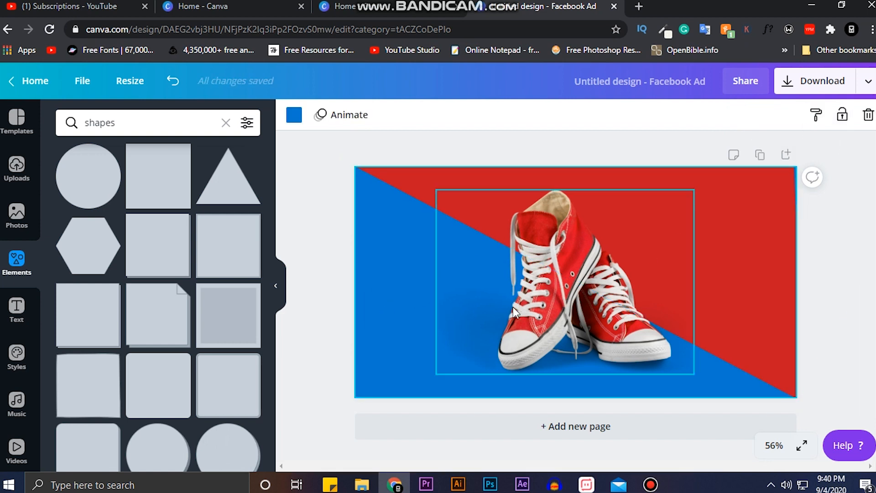
left_click(748, 234)
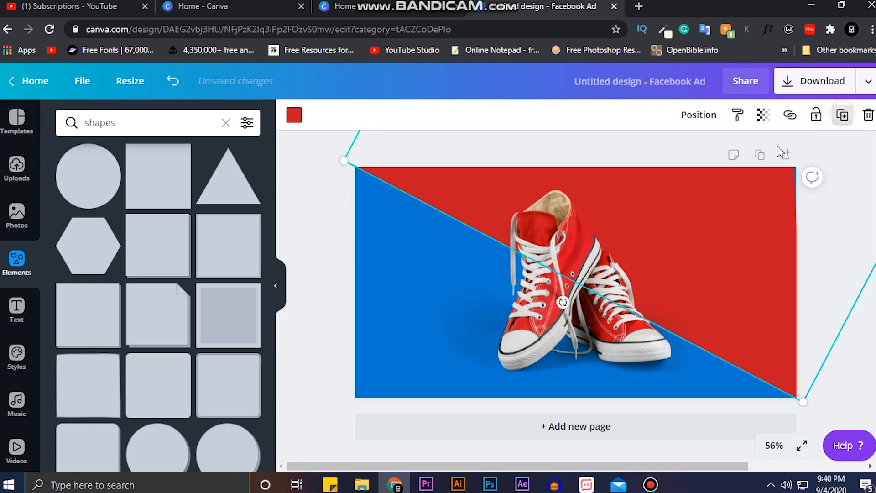
left_click(294, 115)
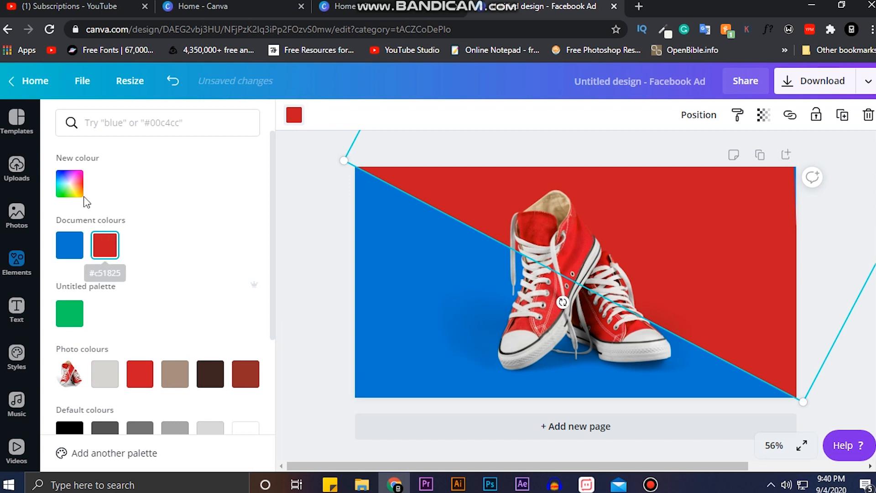
left_click(70, 183)
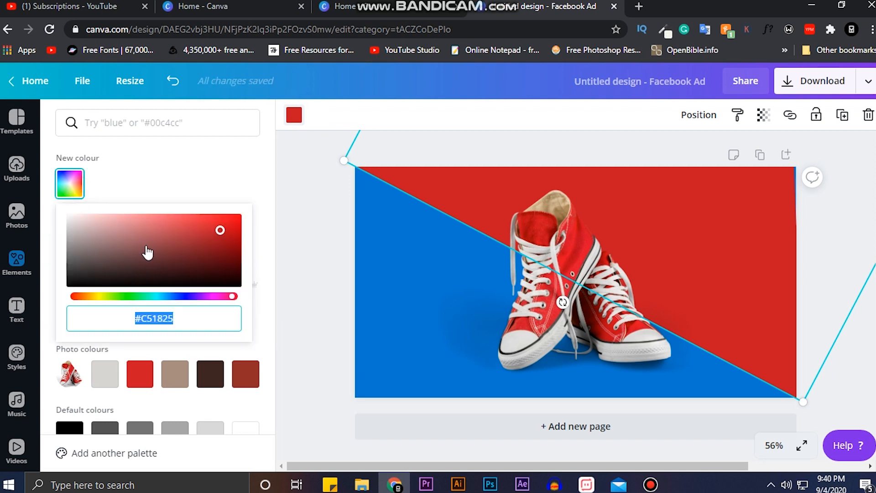
mouse_move(220, 230)
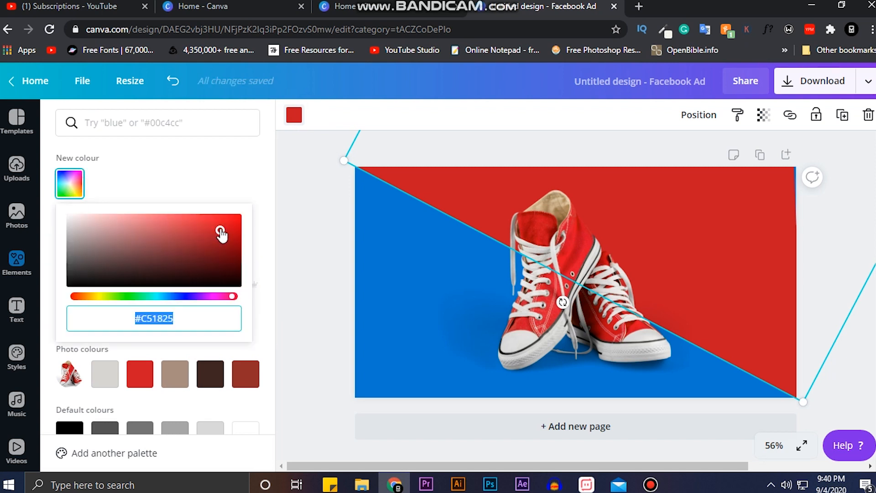
left_click(190, 225)
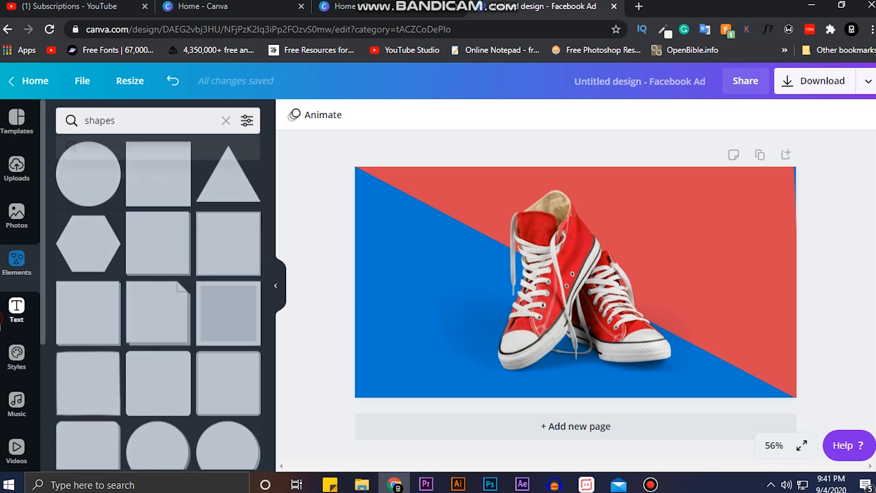
Add a large ANNIVERSARY heading across the sneakers in the Anton font.
left_click(16, 309)
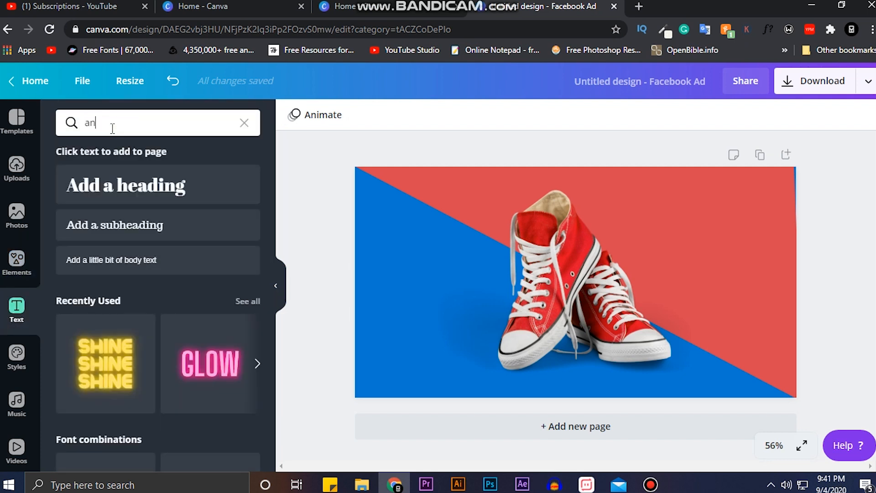
left_click(244, 123)
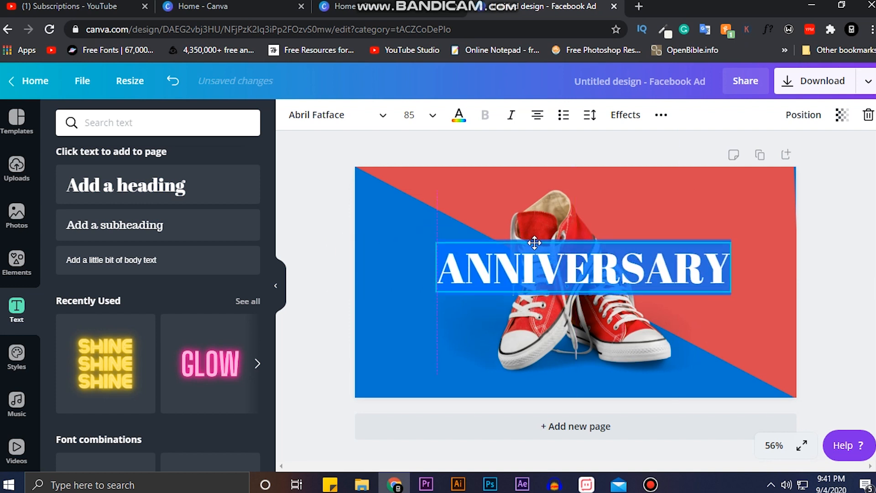
left_click(335, 115)
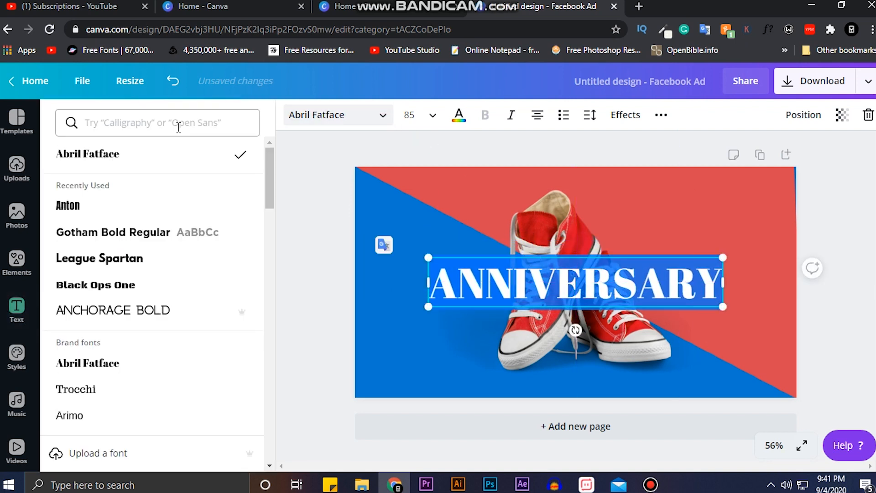
left_click(67, 205)
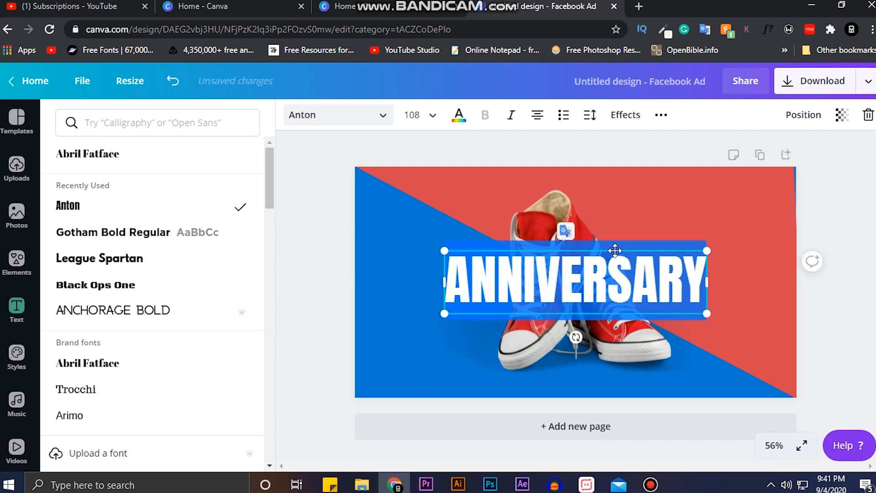
left_click(660, 115)
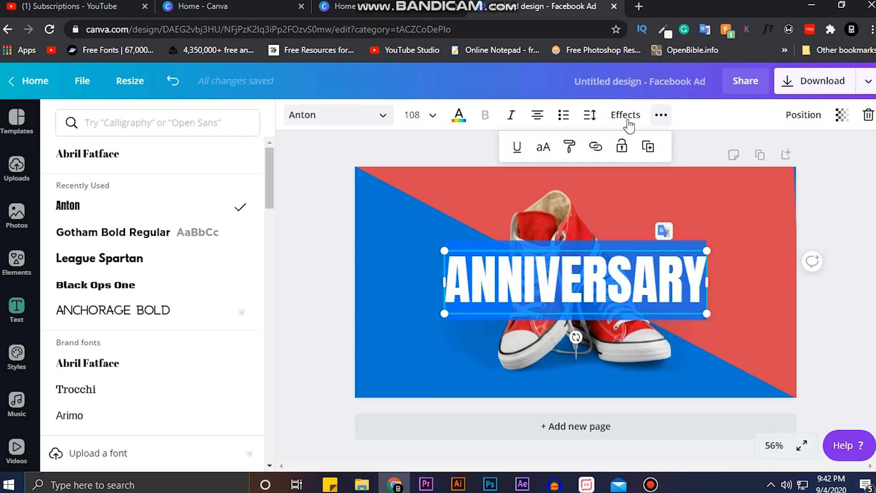
Give ANNIVERSARY a hollow effect with a white outline.
left_click(625, 115)
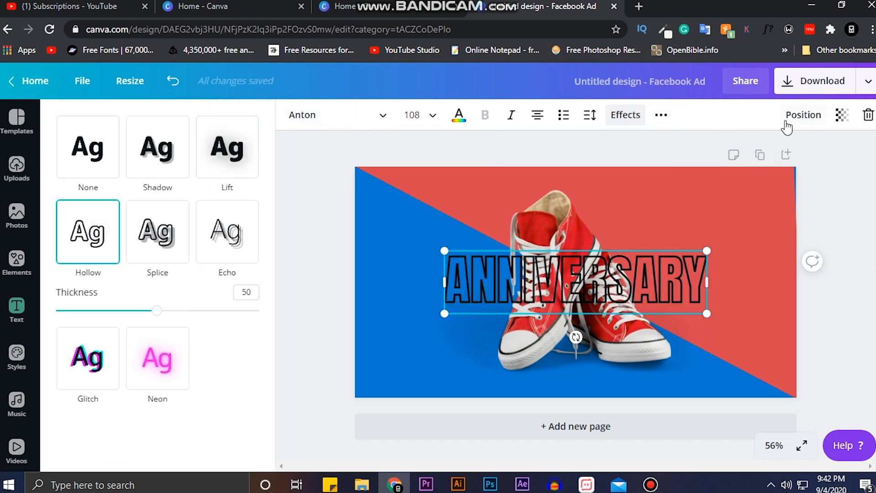
left_click(458, 115)
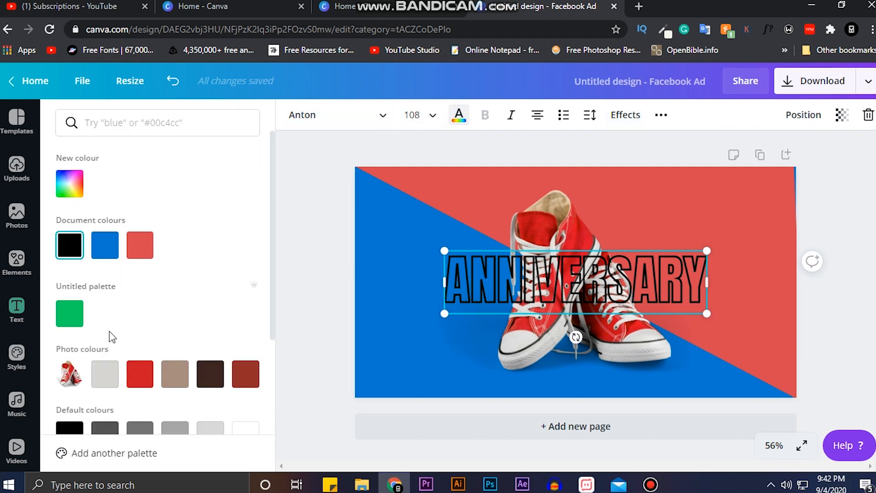
mouse_move(278, 263)
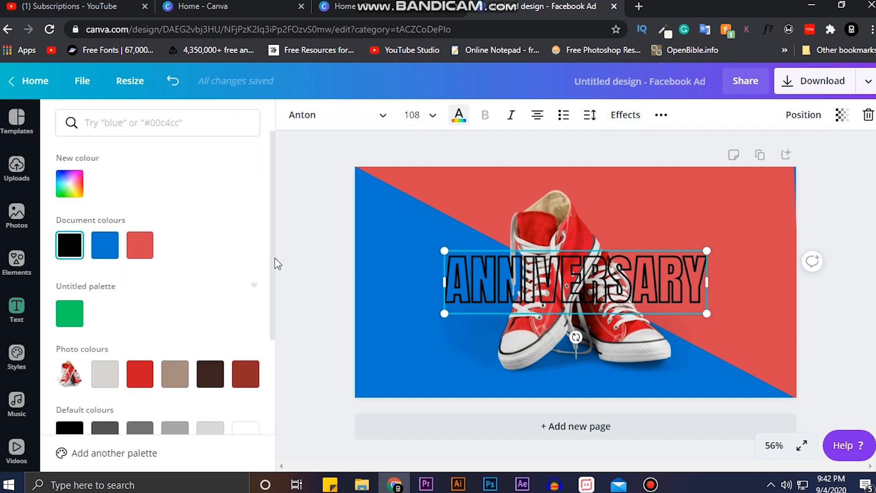
scroll("down", 3)
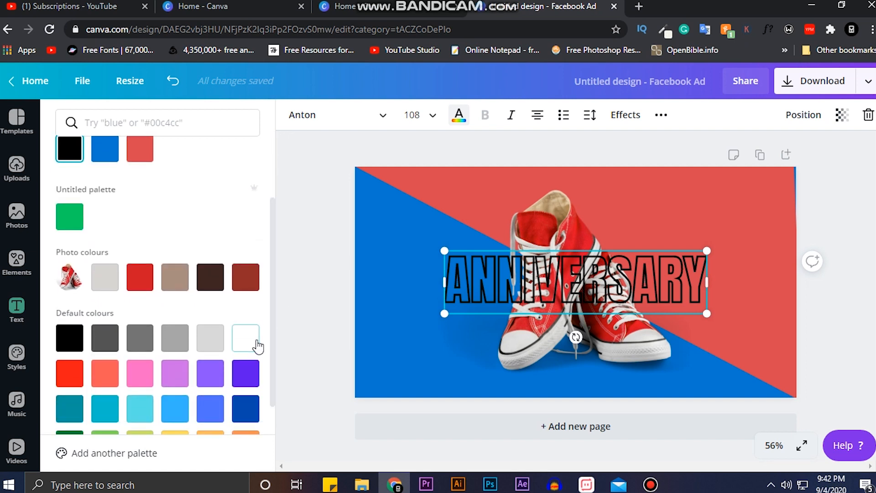
left_click(246, 338)
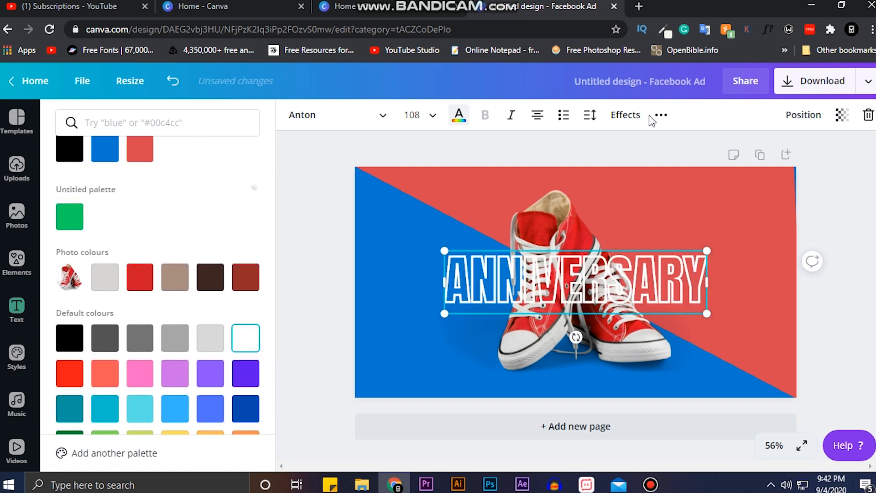
mouse_move(780, 120)
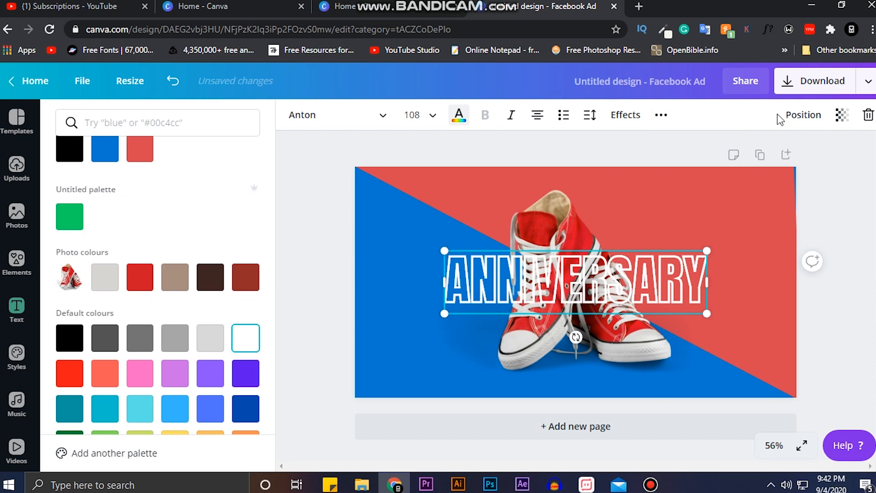
Send ANNIVERSARY behind the sneakers and thin its hollow outline to 17.
left_click(803, 115)
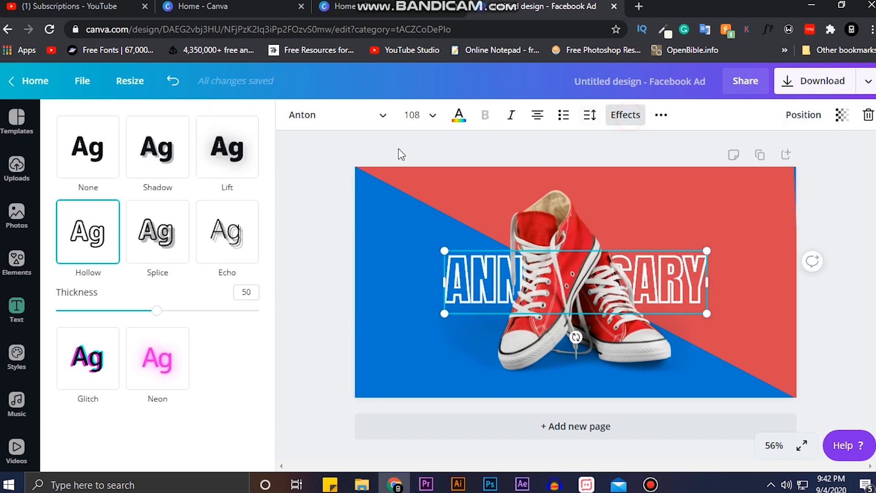
left_click_drag(156, 310, 90, 310)
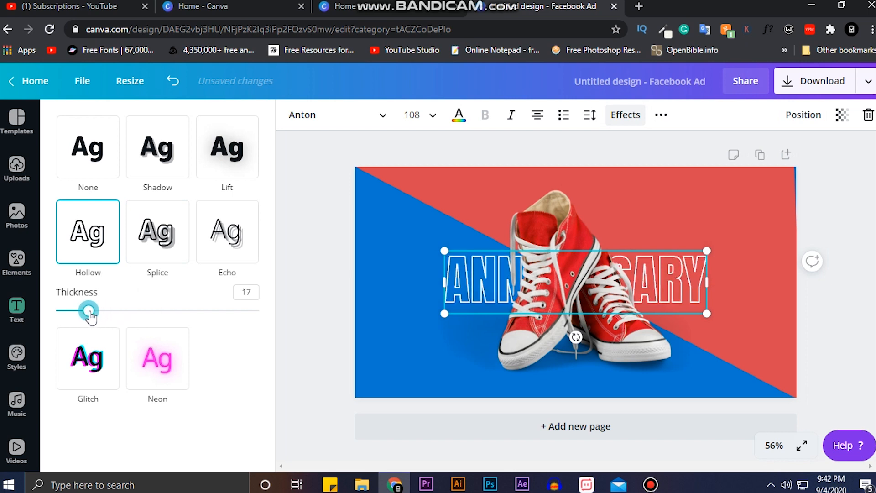
left_click(17, 310)
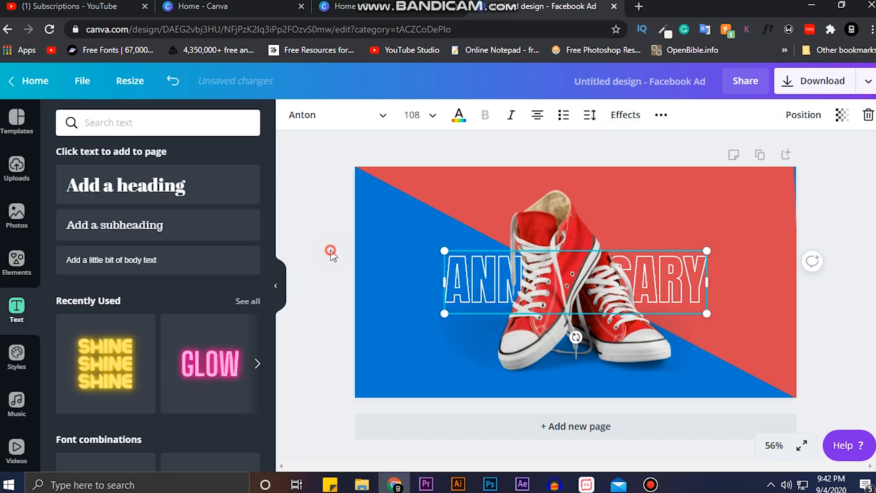
Add a white SALE heading in Anton below ANNIVERSARY, left of the sneakers.
left_click(405, 234)
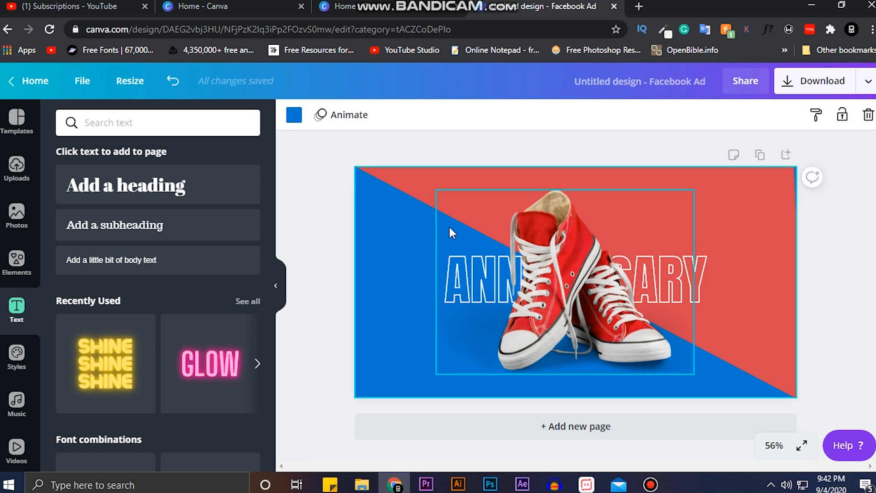
left_click(125, 185)
type("SALE")
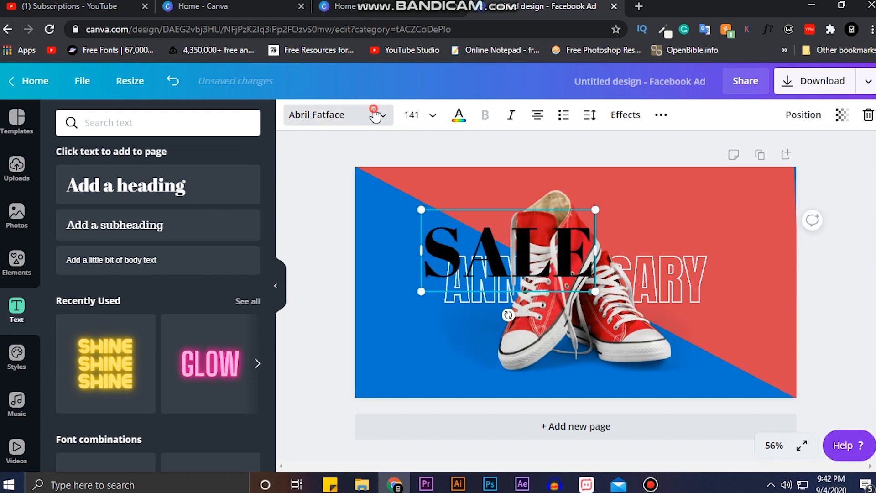
left_click(67, 153)
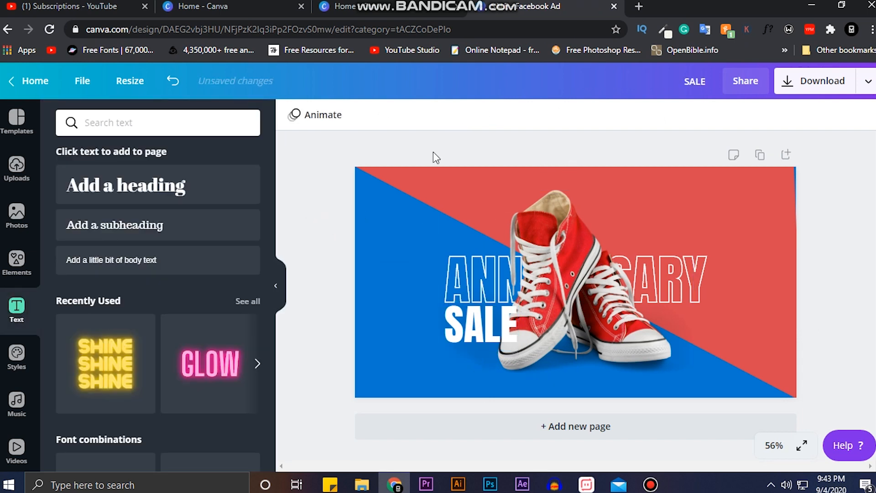
Duplicate SALE into a 30% OFF label and move it onto the red area above ANNIVERSARY.
left_click(479, 326)
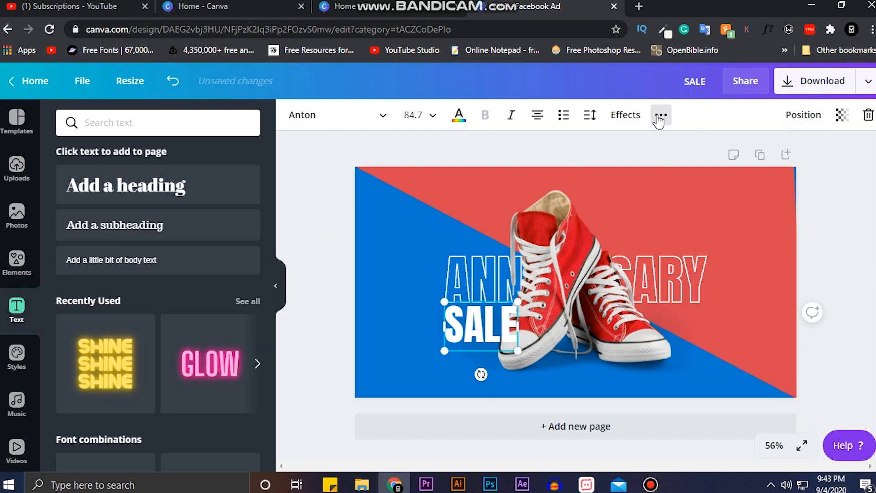
left_click(661, 115)
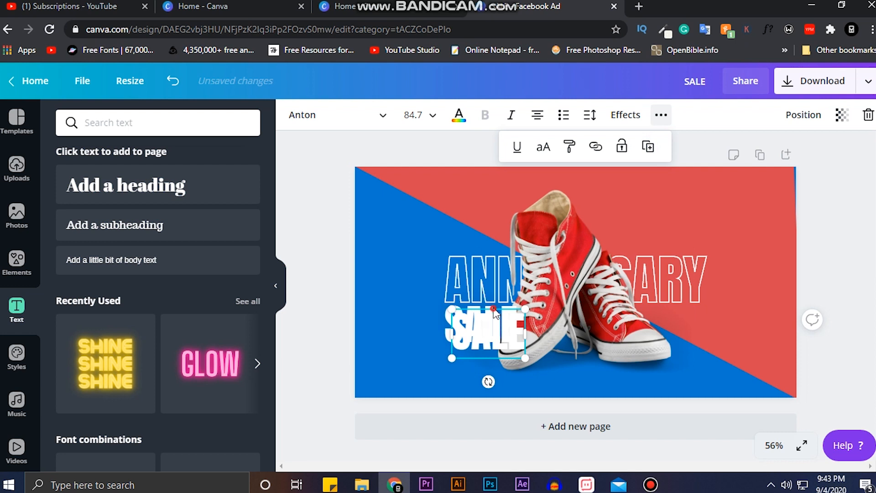
left_click_drag(487, 330, 422, 232)
type("30% OFF")
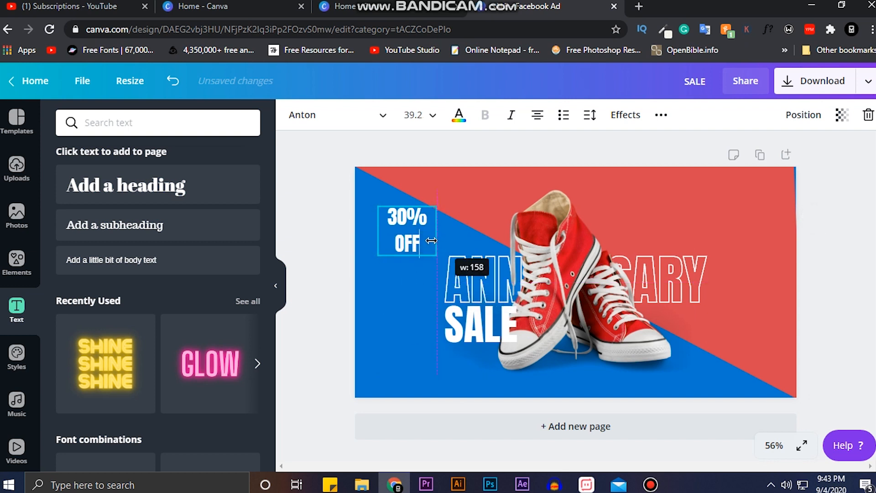
left_click_drag(407, 229, 624, 229)
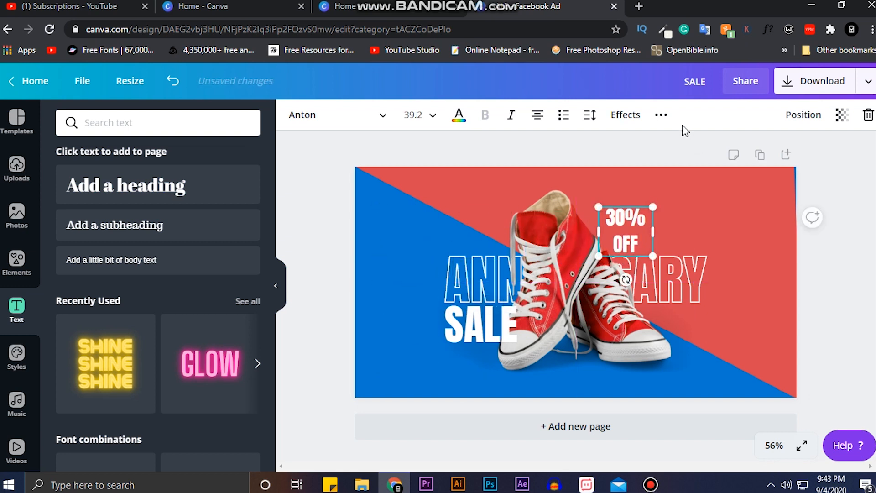
Tighten the 30% OFF line height to 1.23 and place it above the right end of ANNIVERSARY.
left_click(660, 115)
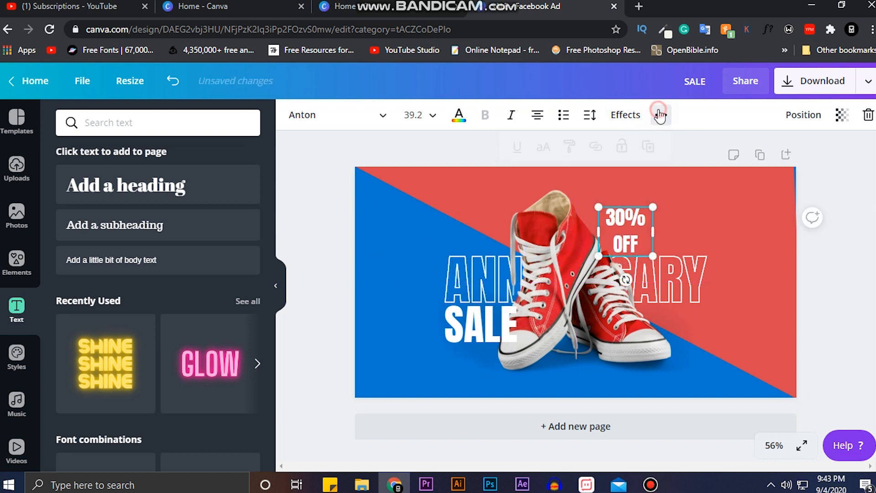
left_click(588, 115)
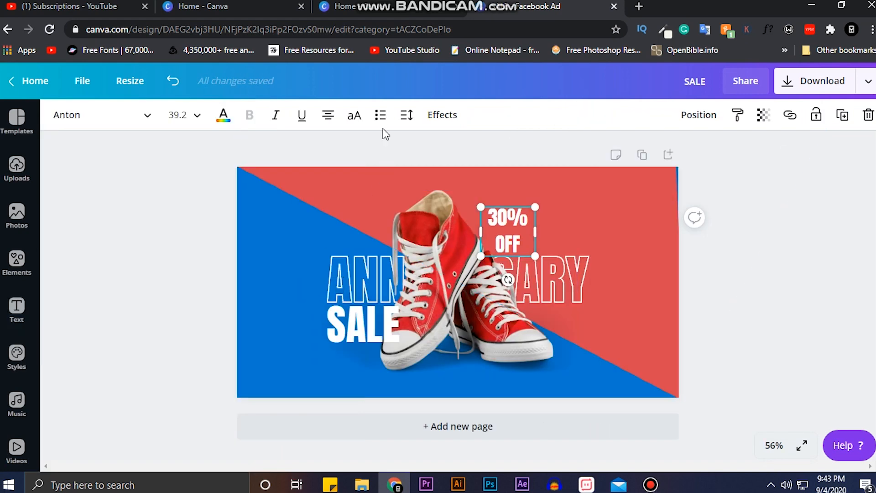
left_click(406, 115)
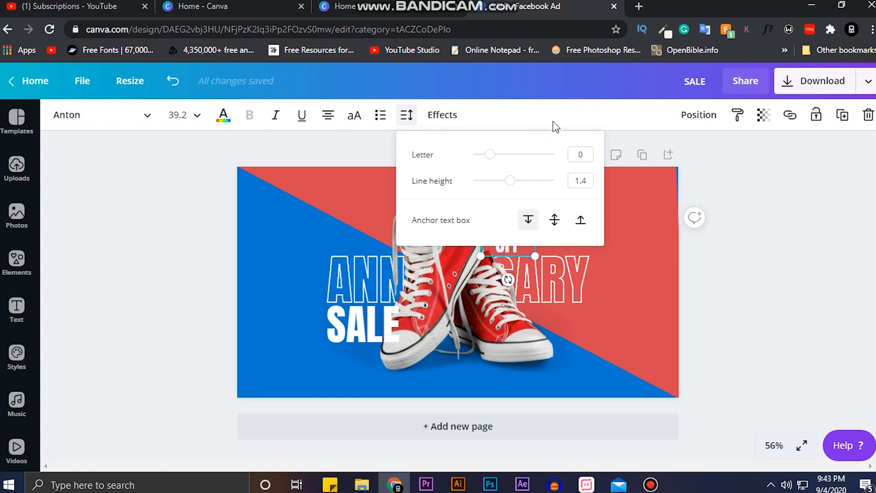
left_click_drag(508, 180, 504, 180)
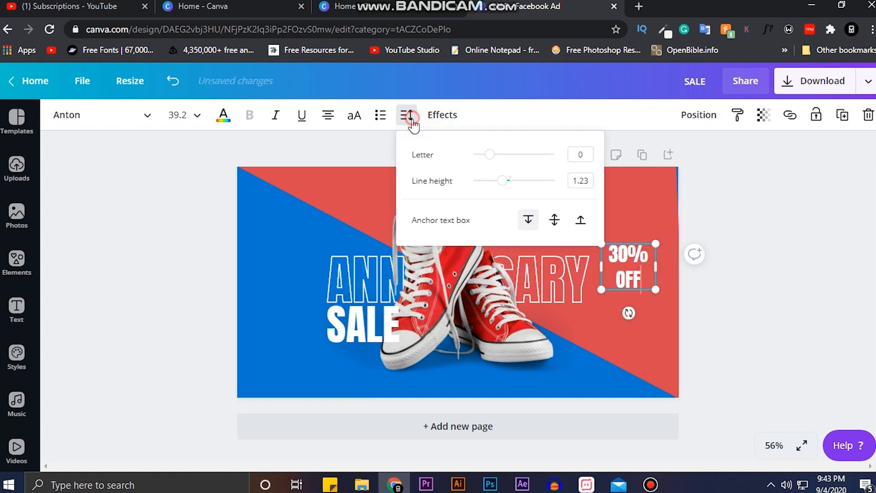
left_click_drag(505, 180, 488, 179)
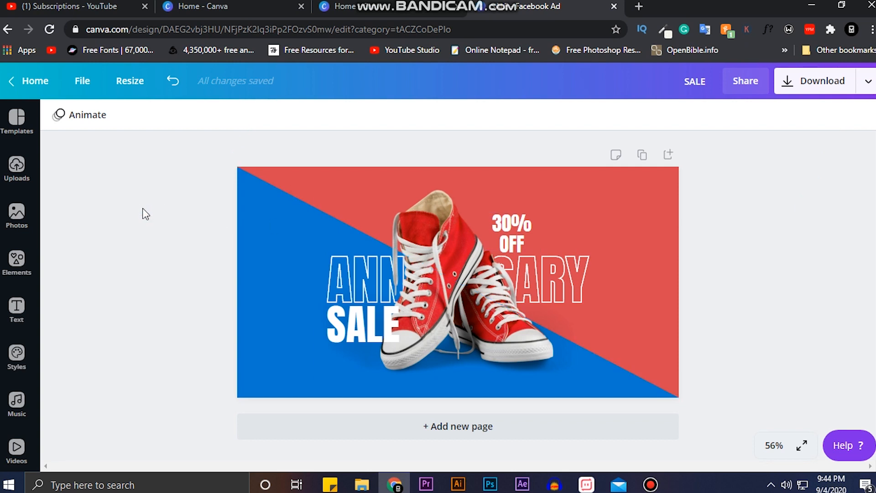
Enlarge the 30% OFF label above the sneakers.
left_click(510, 232)
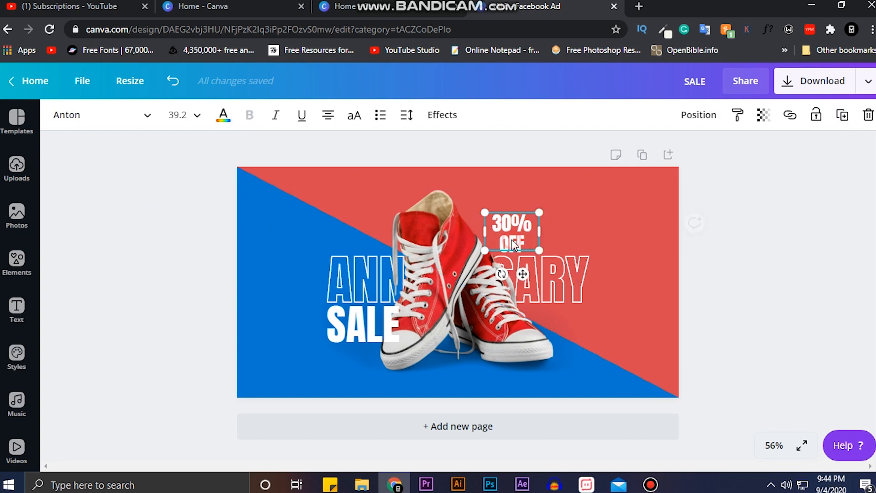
left_click(196, 115)
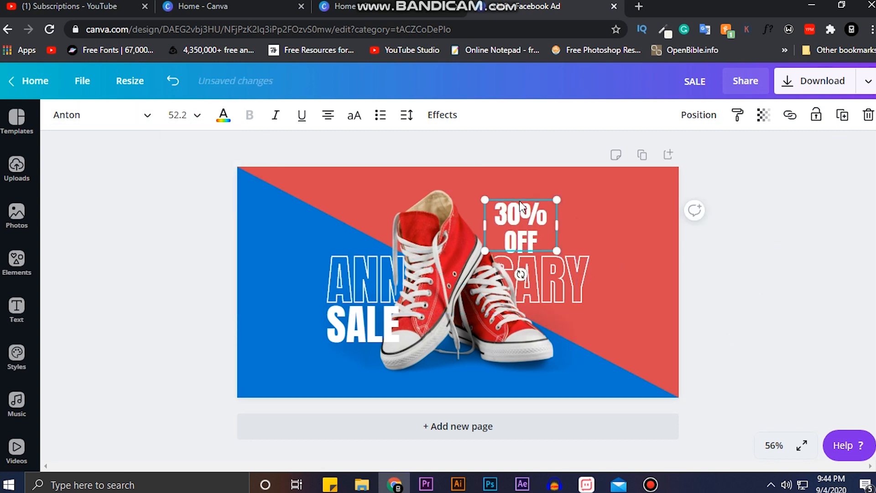
mouse_move(484, 253)
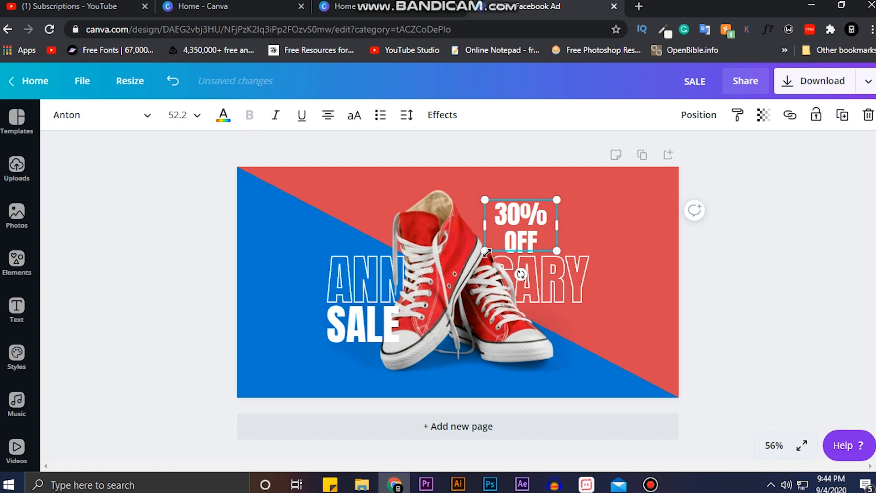
left_click(285, 279)
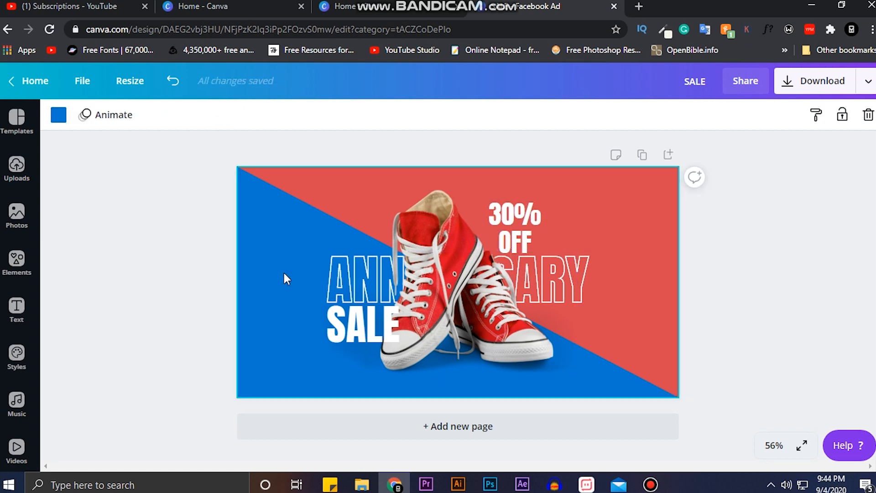
mouse_move(218, 262)
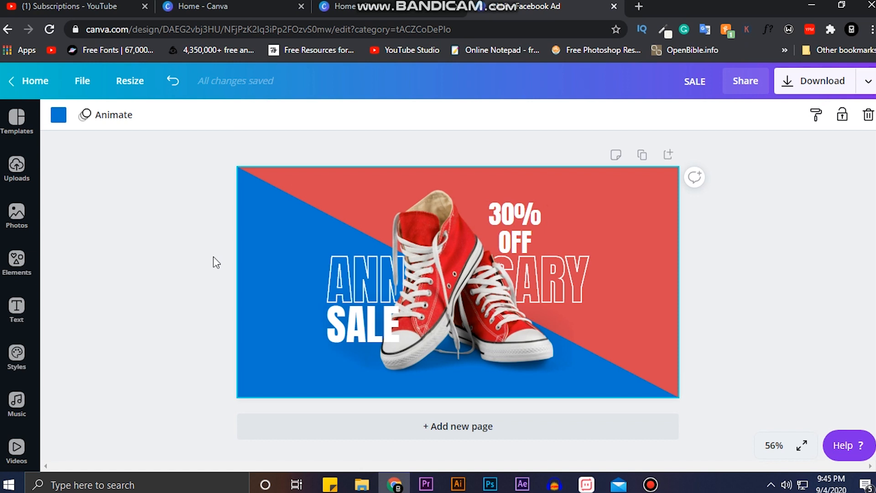
mouse_move(848, 100)
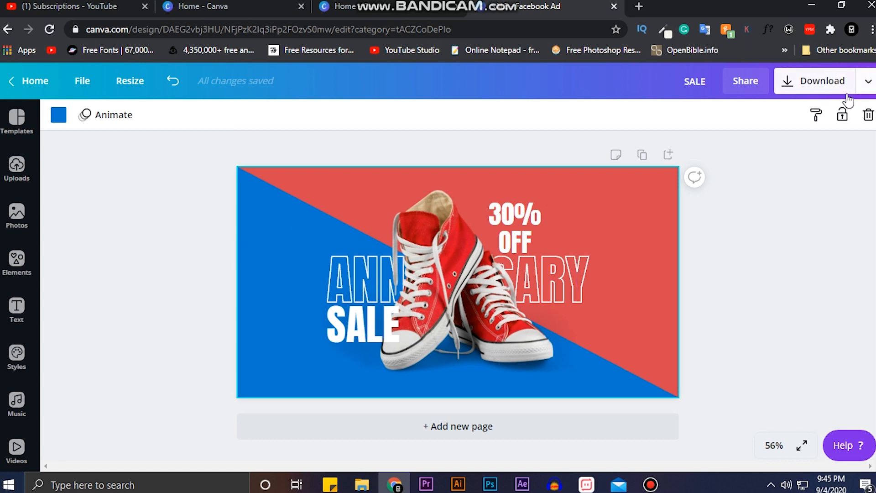
Download the finished ad as the PNG file SALE.png.
left_click(865, 81)
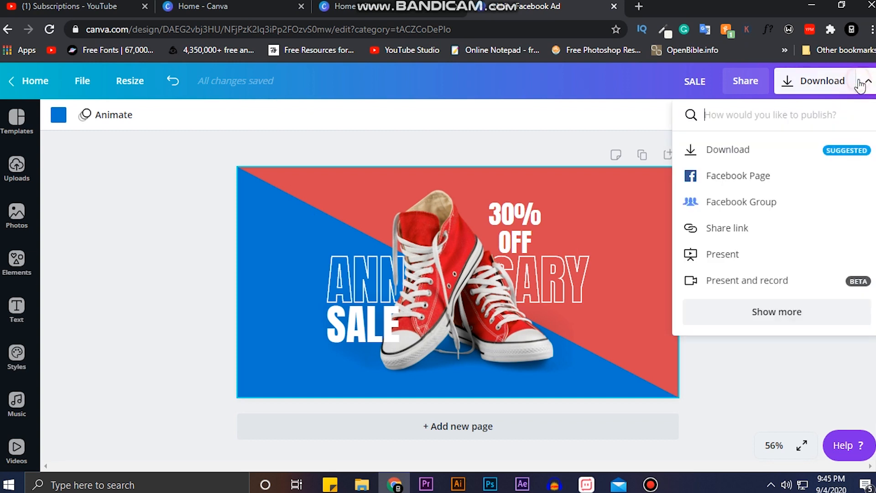
left_click(731, 149)
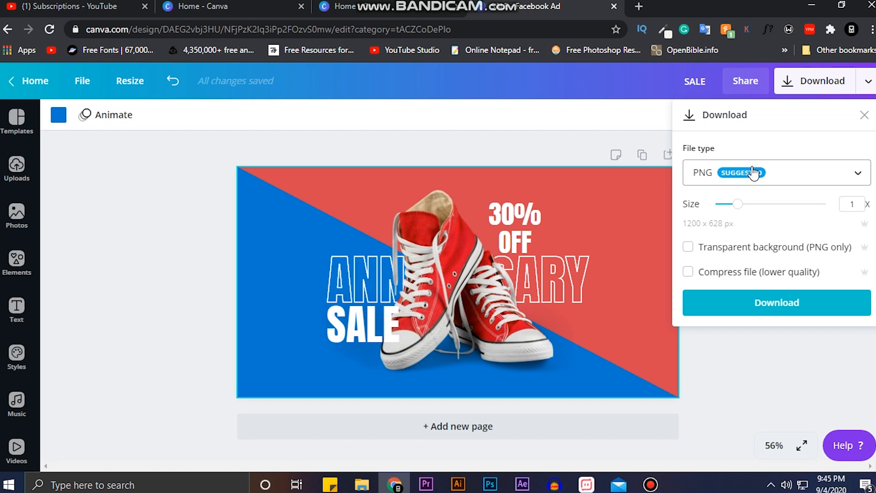
mouse_move(791, 220)
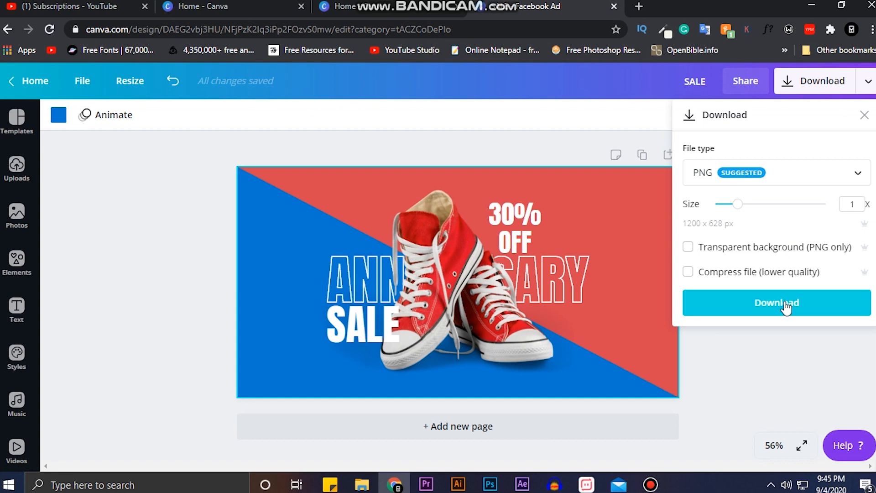
left_click(776, 302)
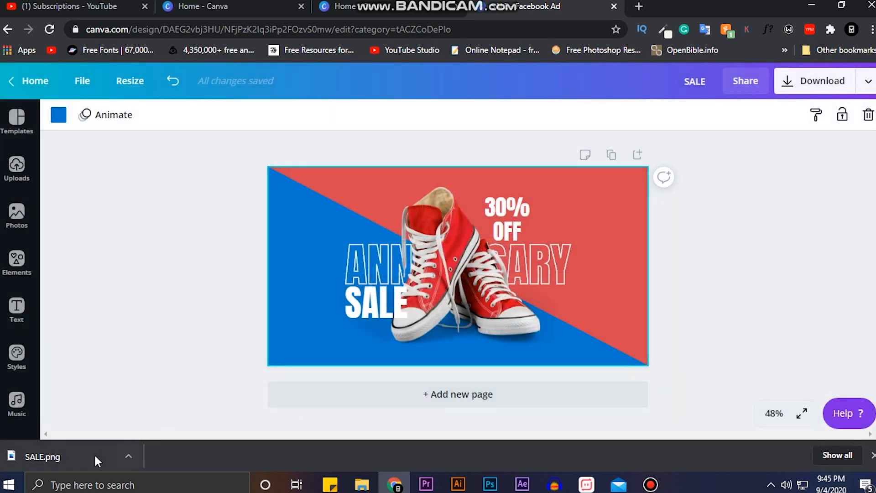
left_click(42, 456)
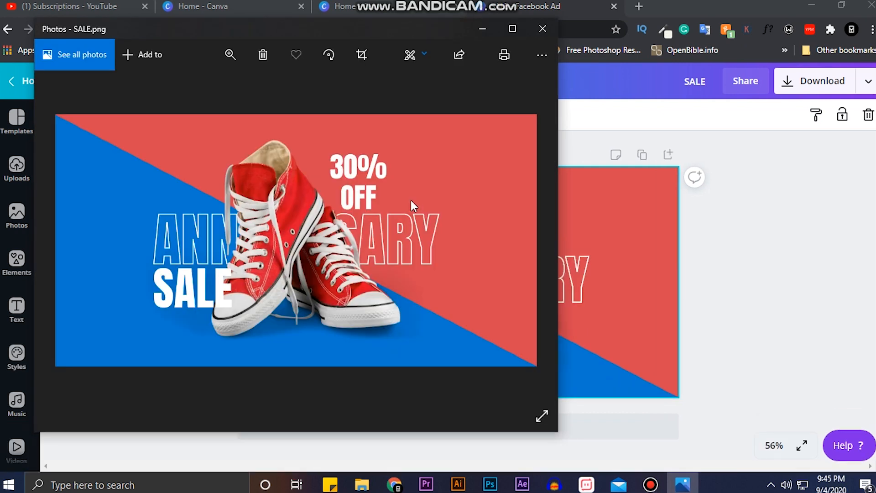
mouse_move(394, 207)
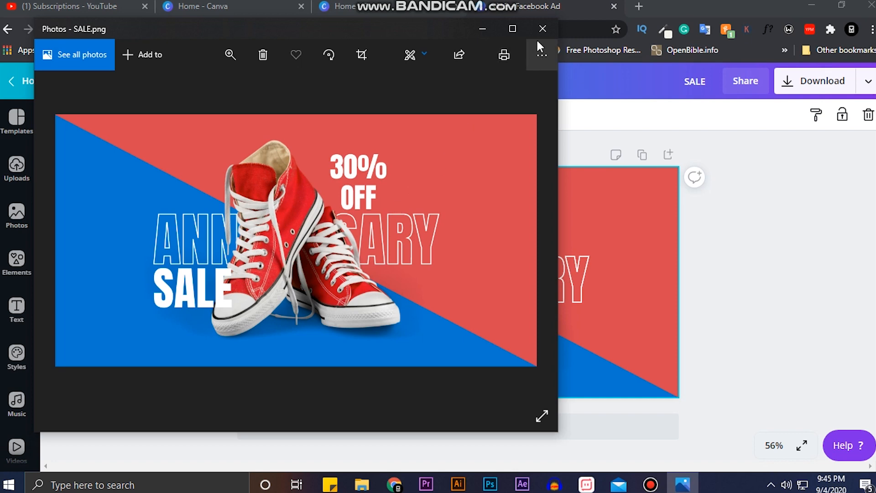
left_click(541, 28)
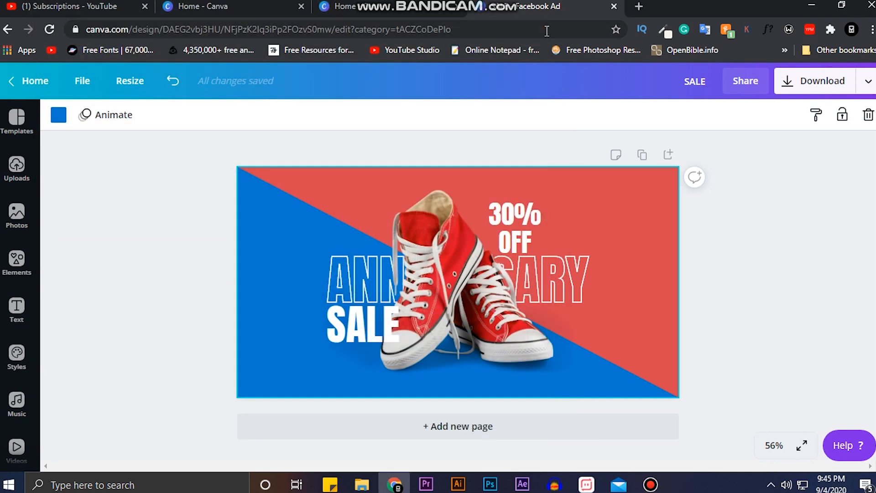